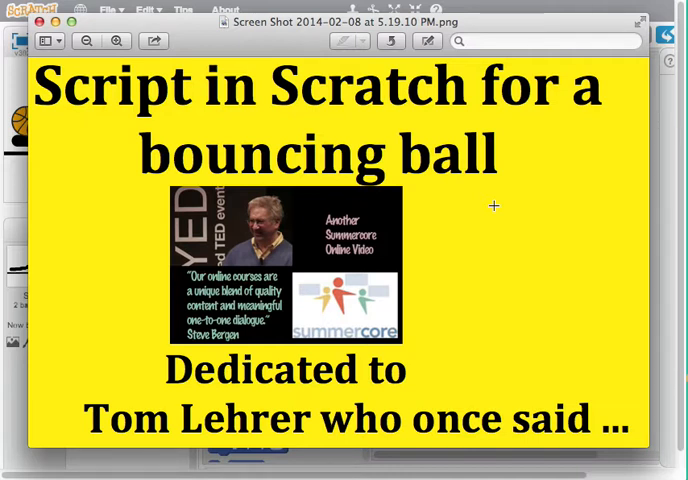
mouse_move(407, 232)
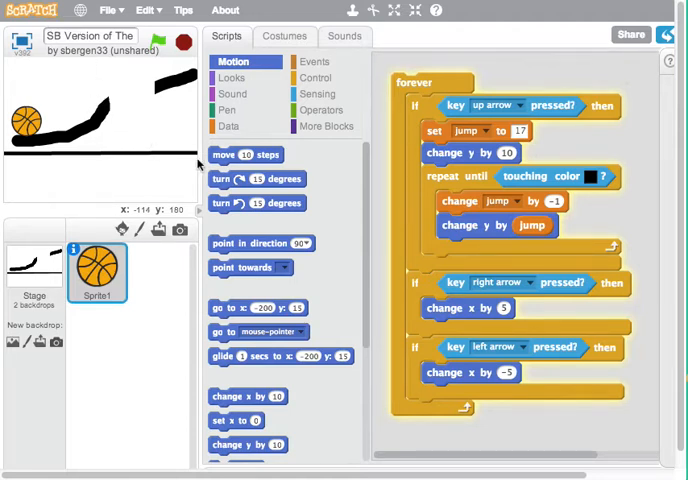
mouse_move(382, 238)
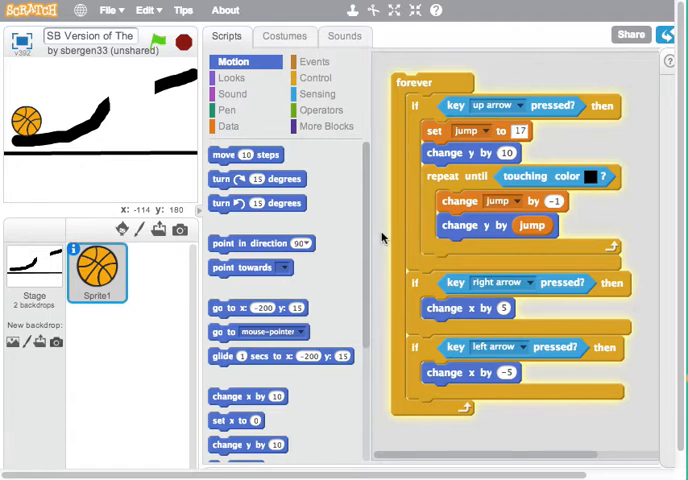
mouse_move(167, 172)
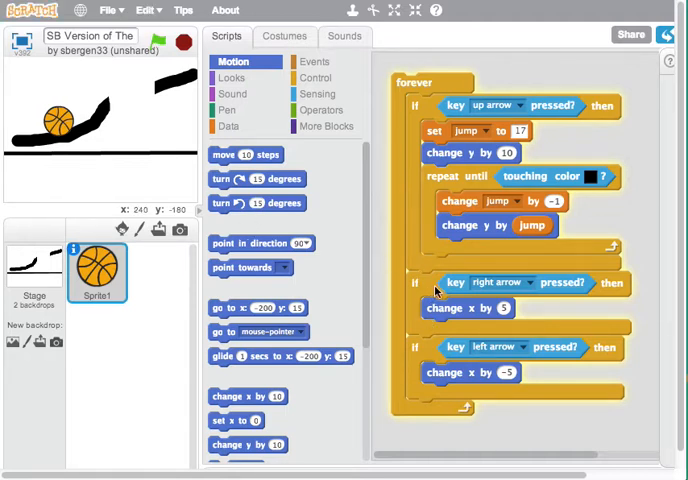
mouse_move(464, 287)
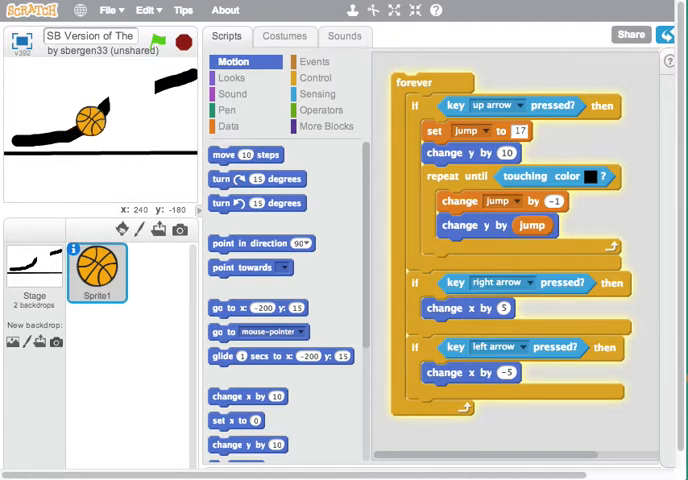
mouse_move(531, 367)
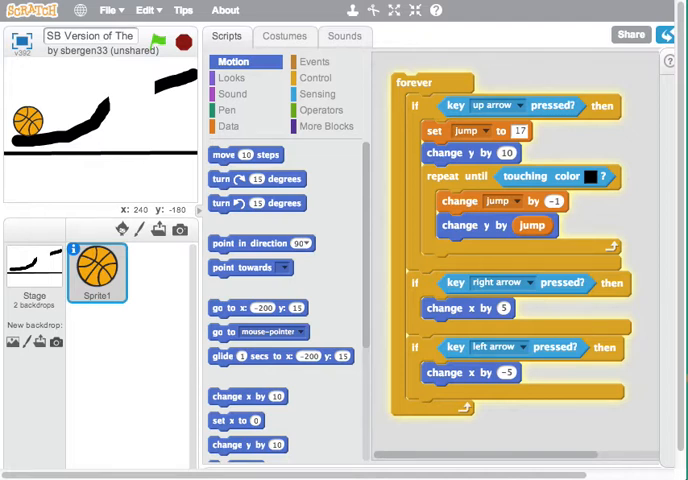
mouse_move(588, 250)
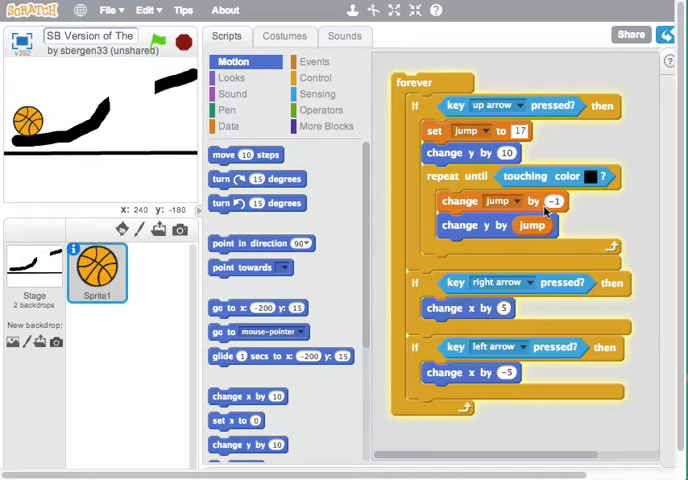
mouse_move(511, 238)
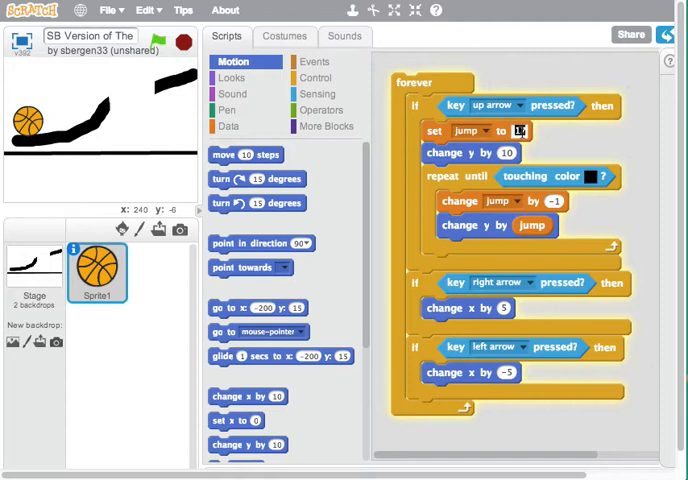
Try 27 as the starting jump value in the 'set jump to' block.
text(27)
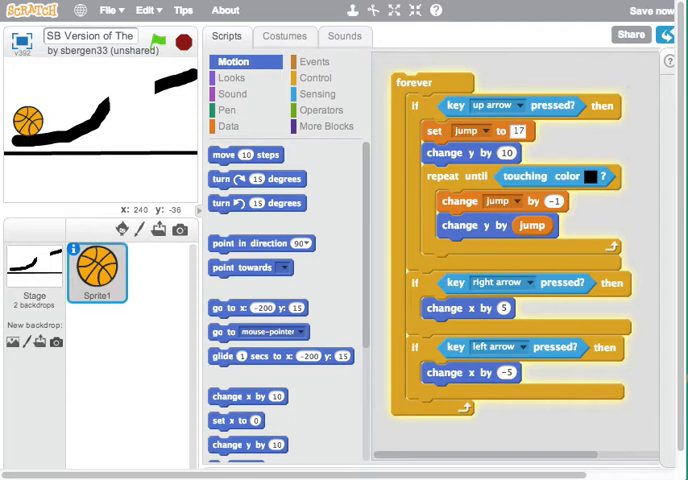
Select the 17 input in the 'set jump to' block for editing.
click(515, 131)
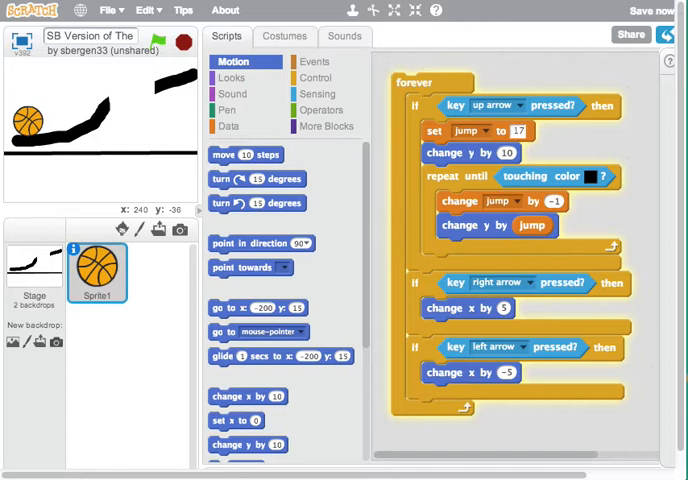
click(518, 131)
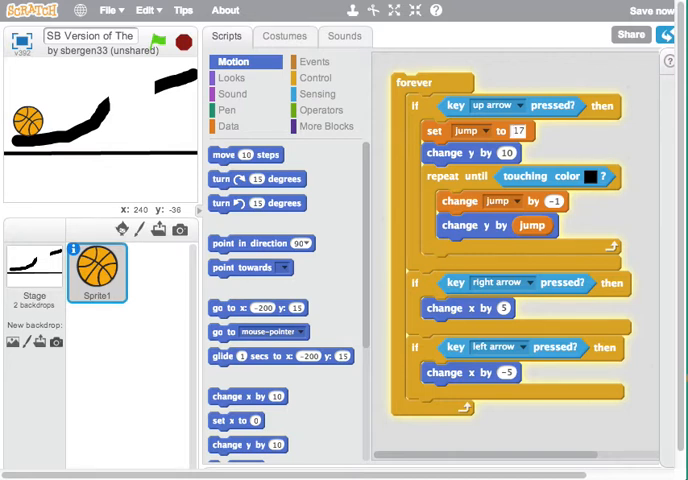
click(521, 130)
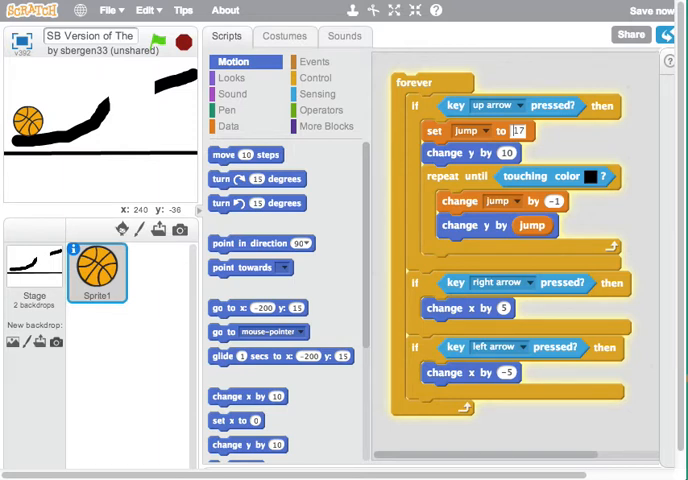